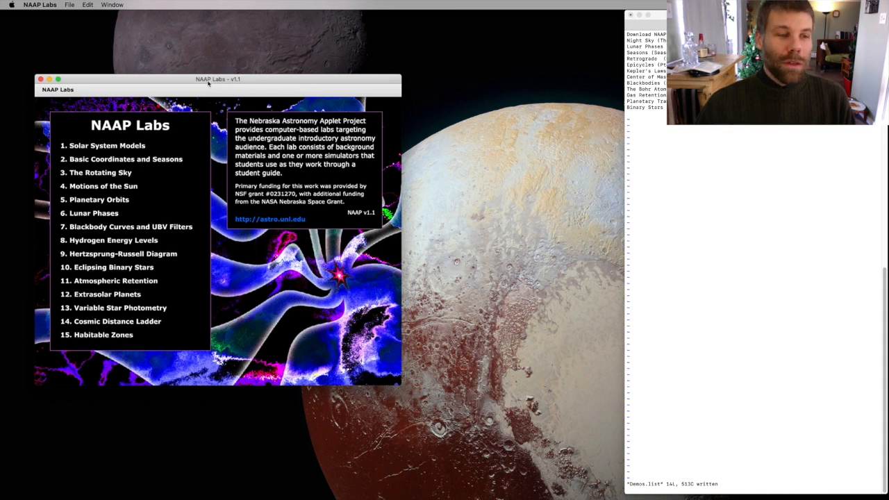
pyautogui.moveTo(108, 281)
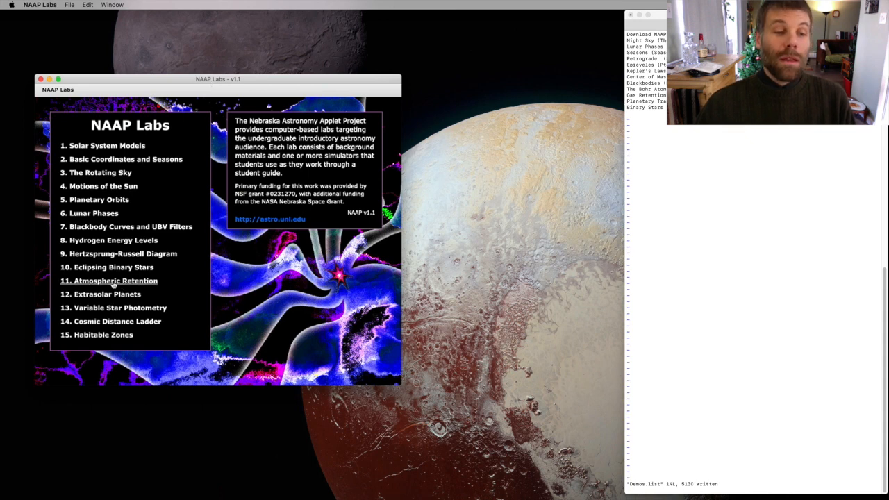
# Step: Launch the Gas Retention Simulator from lab 11, Atmospheric Retention
pyautogui.click(114, 281)
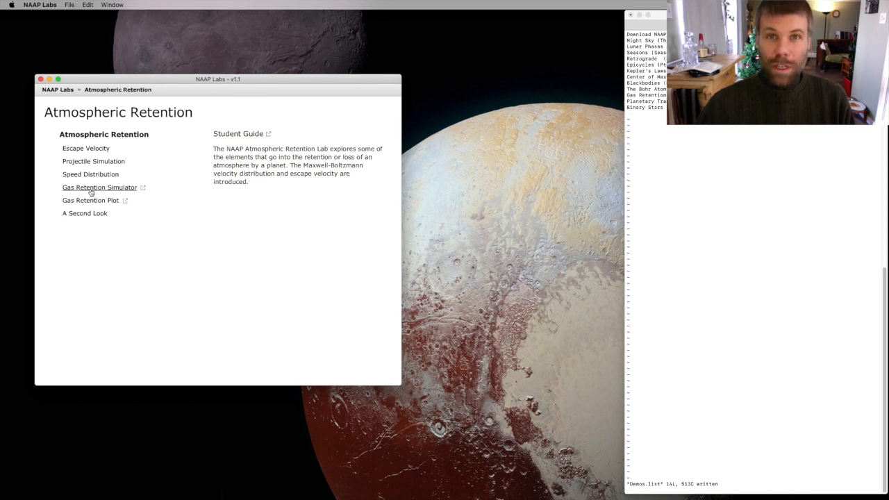
pyautogui.click(99, 187)
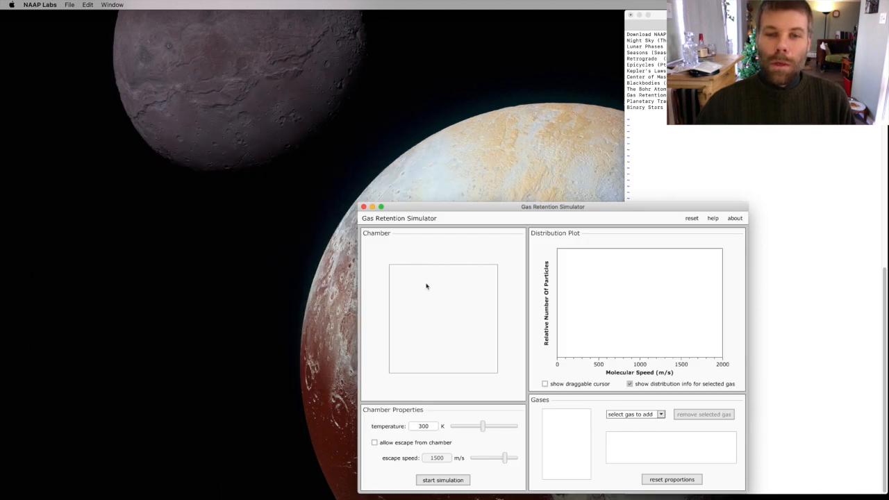
# Step: Move the simulator window higher and add carbon dioxide as the chamber gas
pyautogui.moveTo(553, 206); pyautogui.dragTo(379, 88)
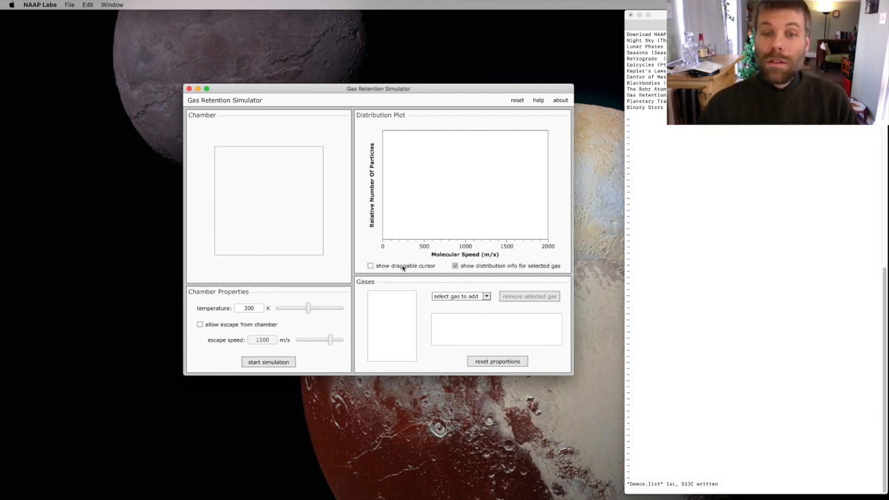
pyautogui.click(486, 296)
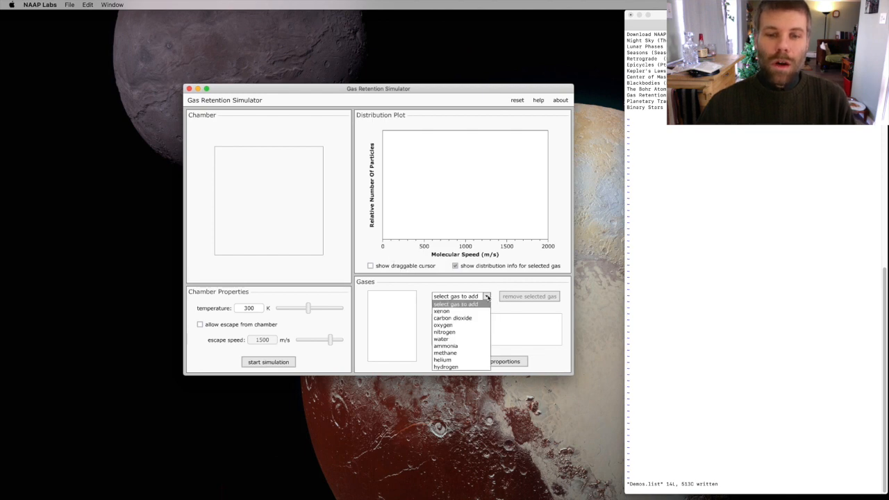
pyautogui.moveTo(452, 317)
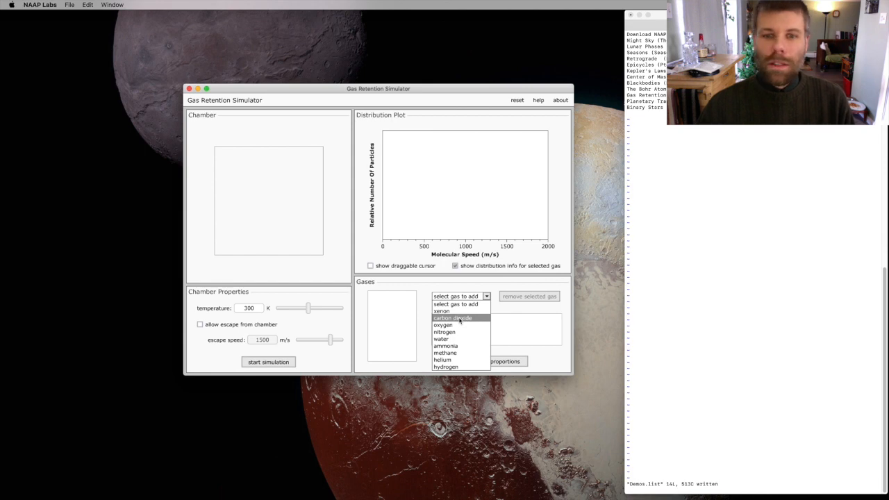
pyautogui.click(452, 318)
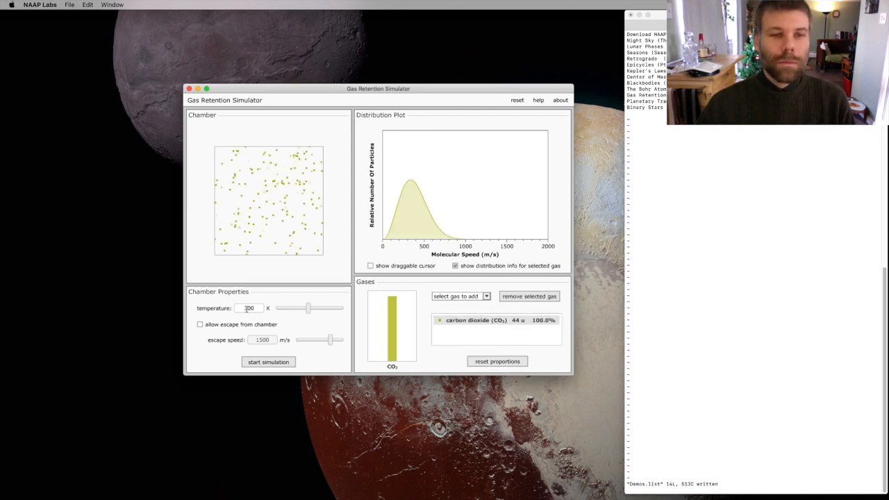
# Step: Start the carbon dioxide simulation at 300 K and nudge the temperature slider
pyautogui.click(269, 362)
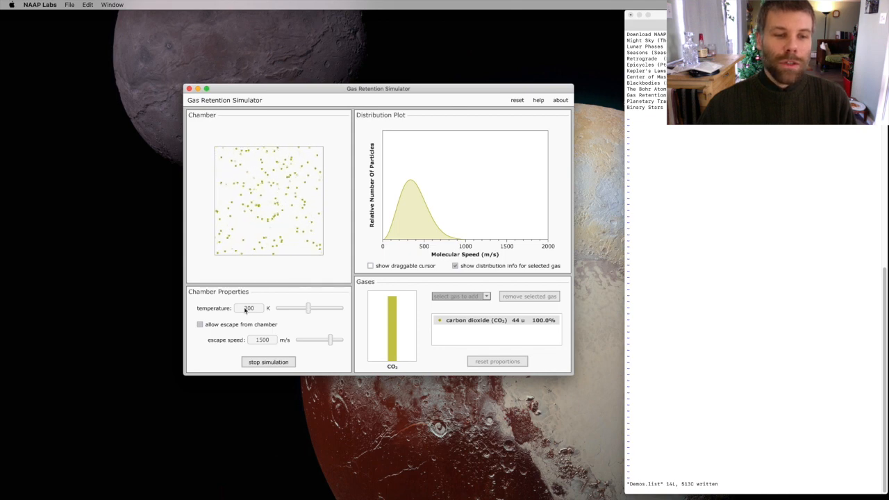
pyautogui.moveTo(308, 307); pyautogui.dragTo(316, 308)
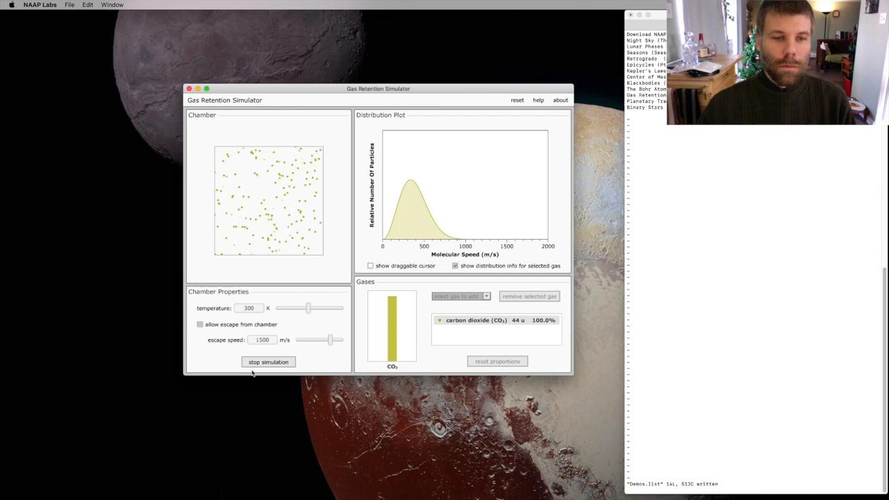
# Step: Raise the temperature to 500 K, run the simulation, then stop it
pyautogui.moveTo(308, 308); pyautogui.dragTo(317, 308)
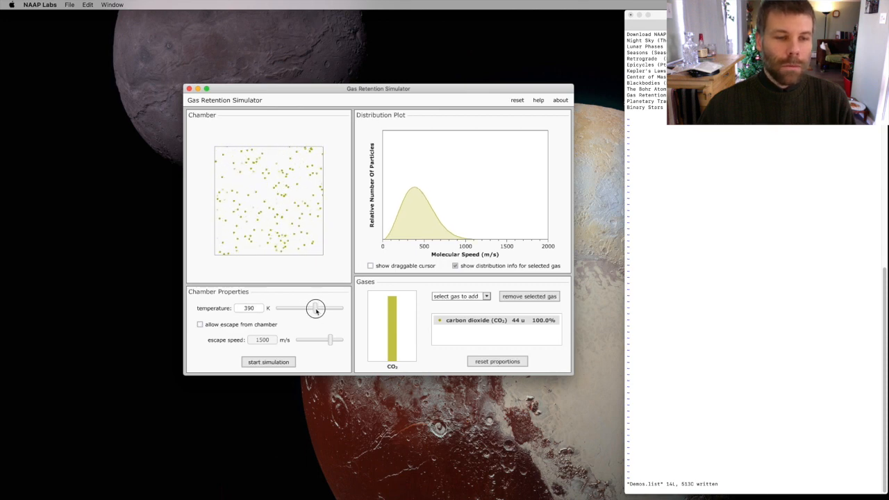
pyautogui.moveTo(314, 308); pyautogui.dragTo(320, 308)
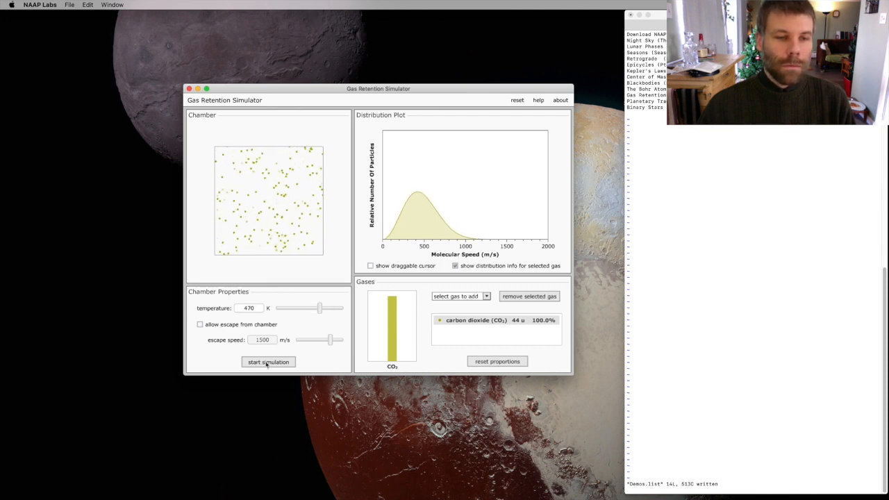
pyautogui.tripleClick(248, 307)
pyautogui.write('500')
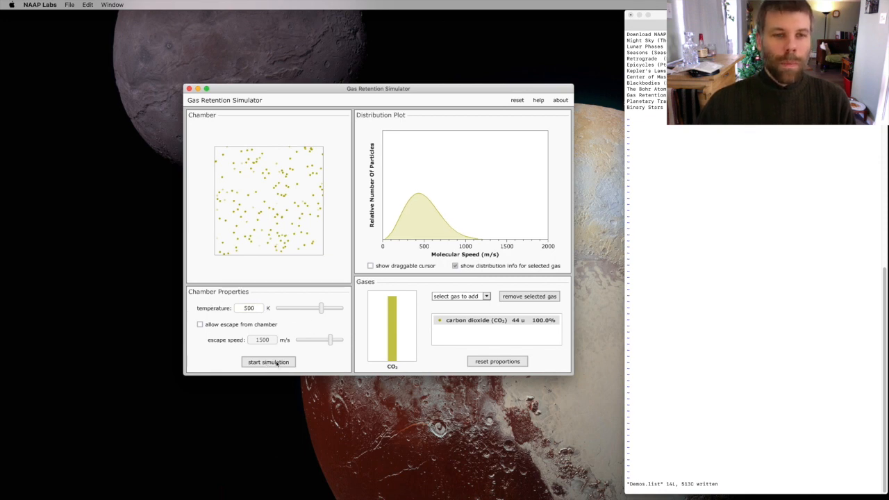
pyautogui.click(268, 362)
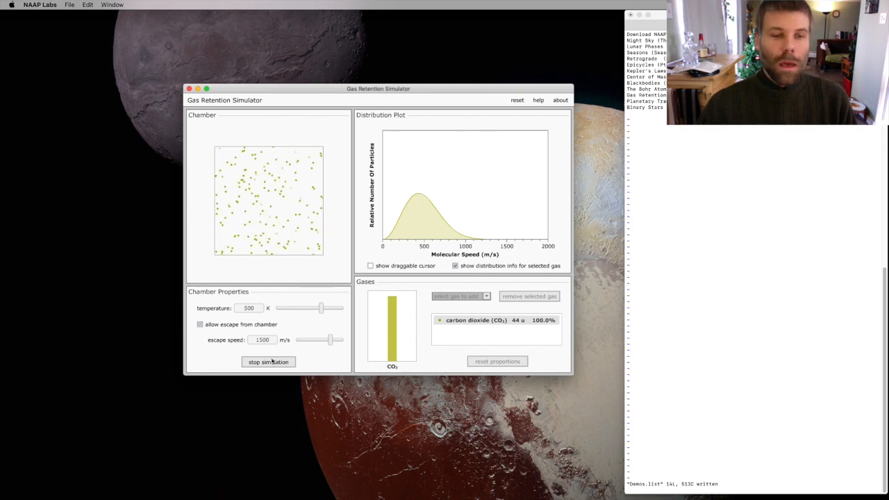
pyautogui.click(269, 361)
pyautogui.write('800')
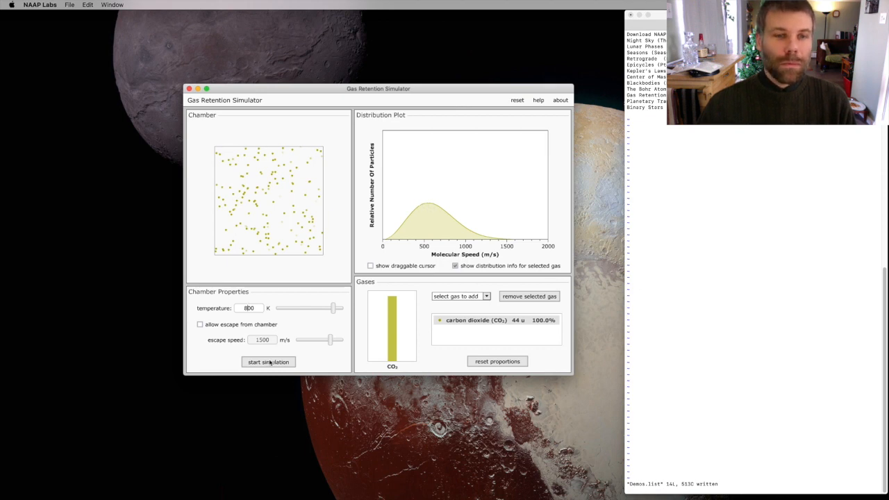
# Step: Run carbon dioxide at 800 K and 1000 K, then stop and reset to 300 K
pyautogui.click(268, 361)
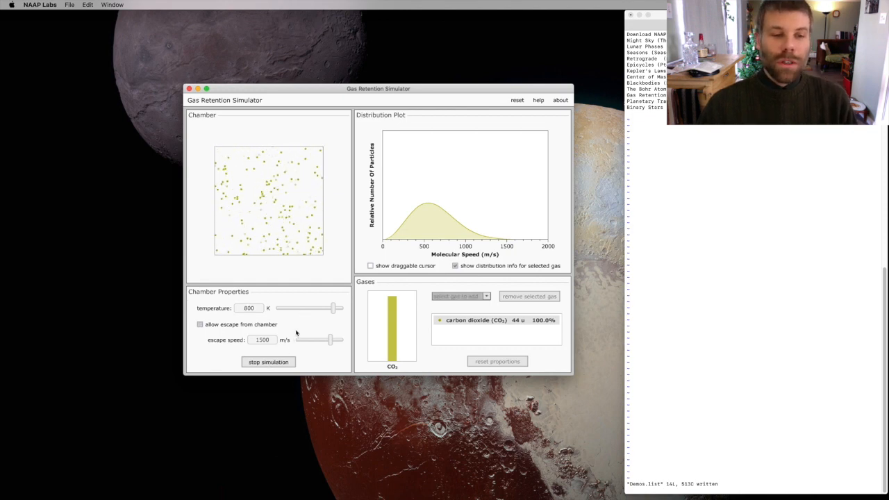
pyautogui.click(268, 362)
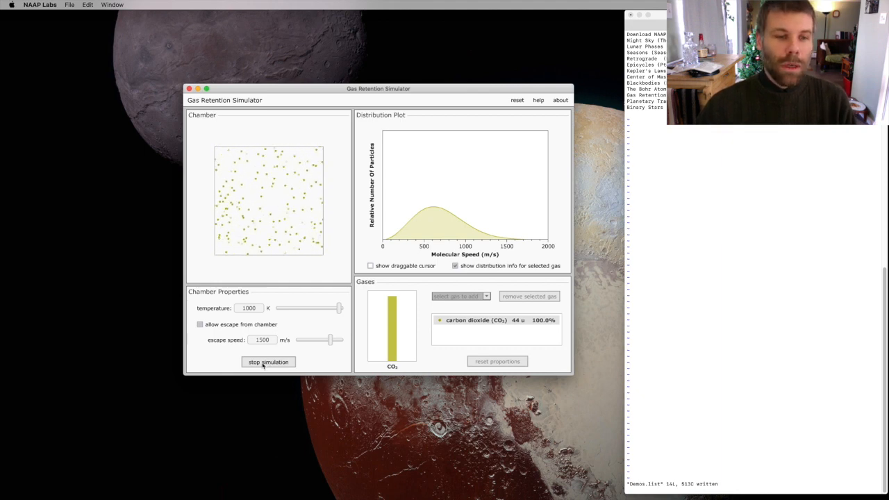
pyautogui.click(268, 362)
pyautogui.write('300')
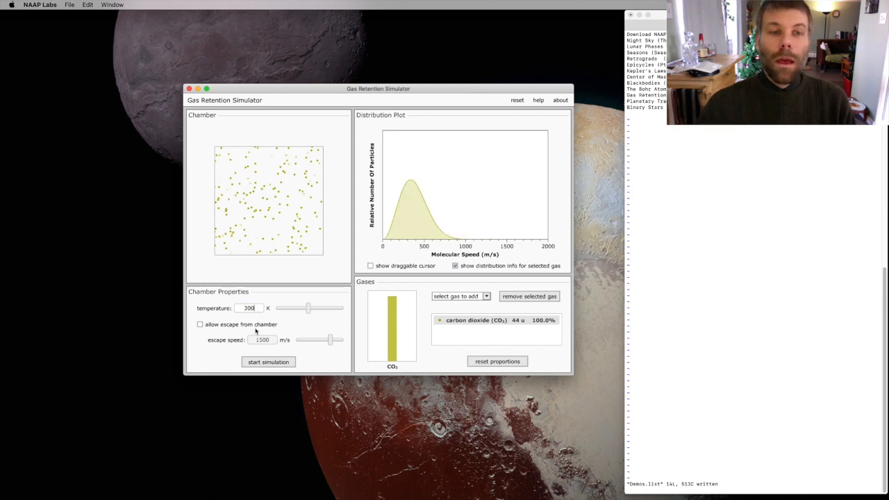
# Step: Swap carbon dioxide for helium and start the 300 K helium run
pyautogui.click(494, 320)
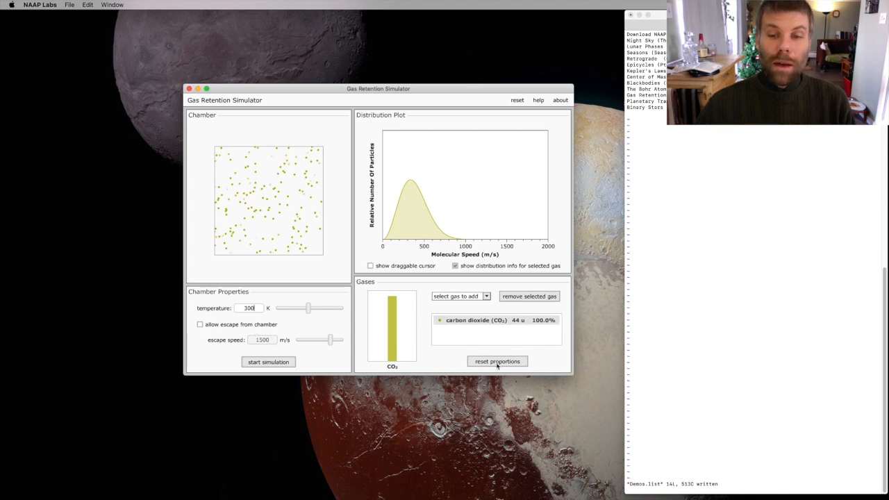
pyautogui.click(486, 296)
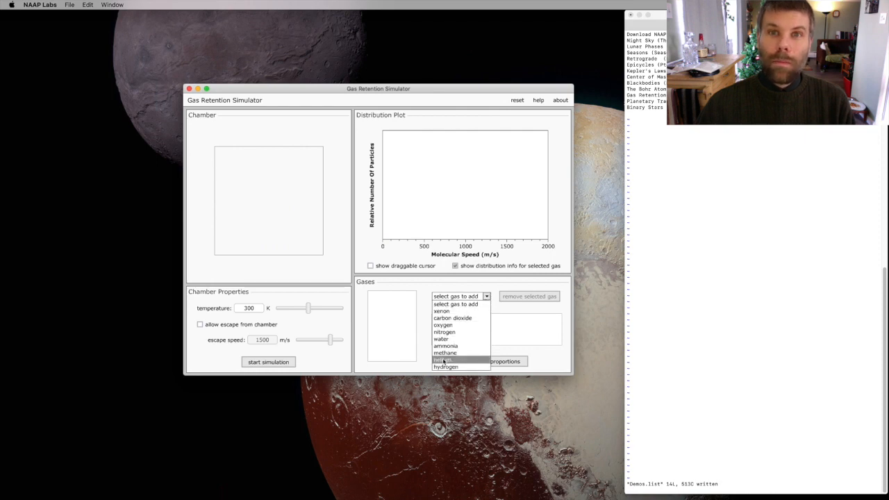
pyautogui.click(443, 359)
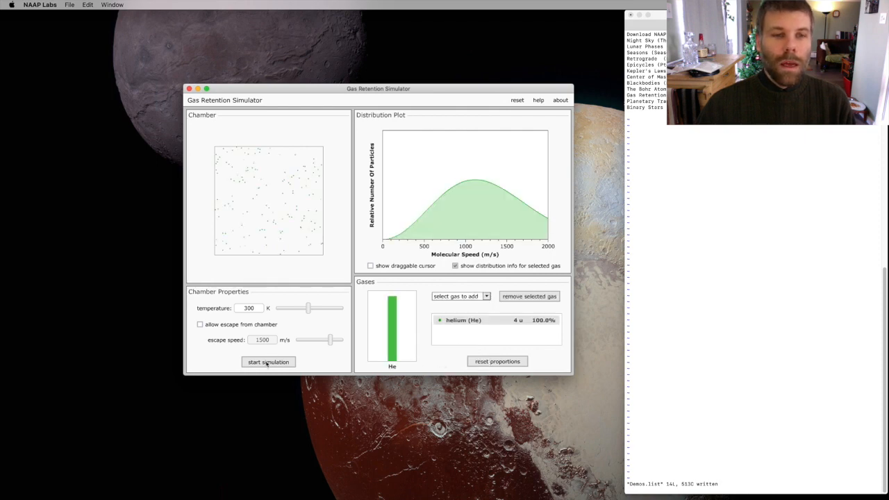
pyautogui.click(269, 361)
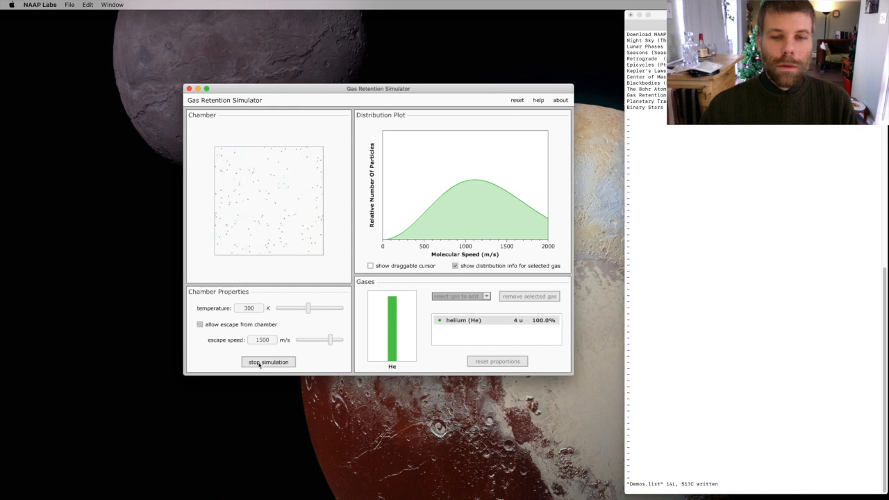
# Step: Stop helium, add carbon dioxide and oxygen, and run the three-gas mix
pyautogui.click(268, 361)
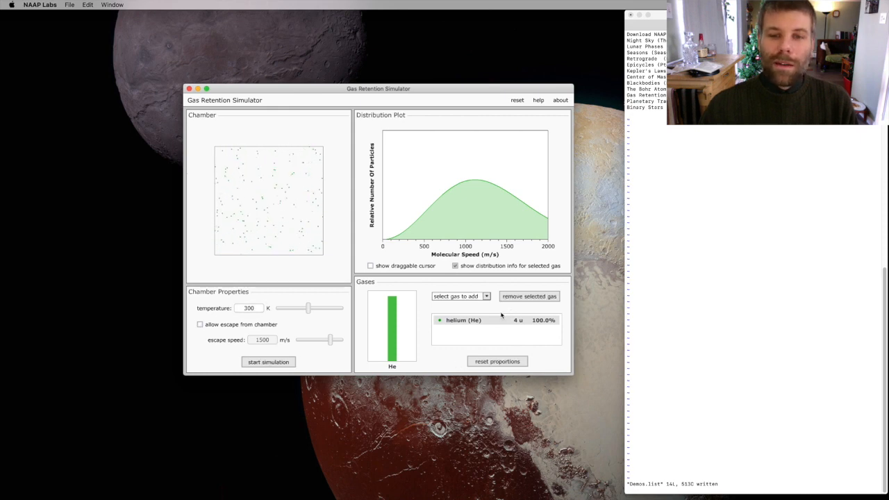
pyautogui.click(461, 296)
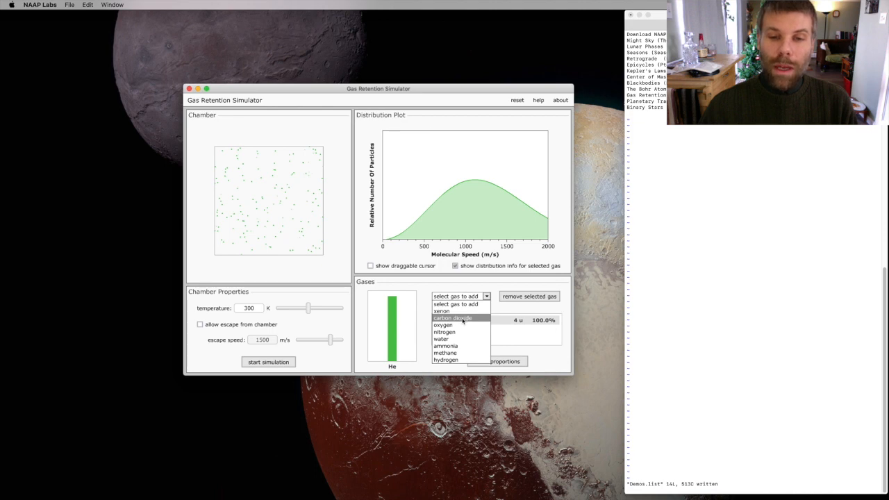
pyautogui.click(453, 318)
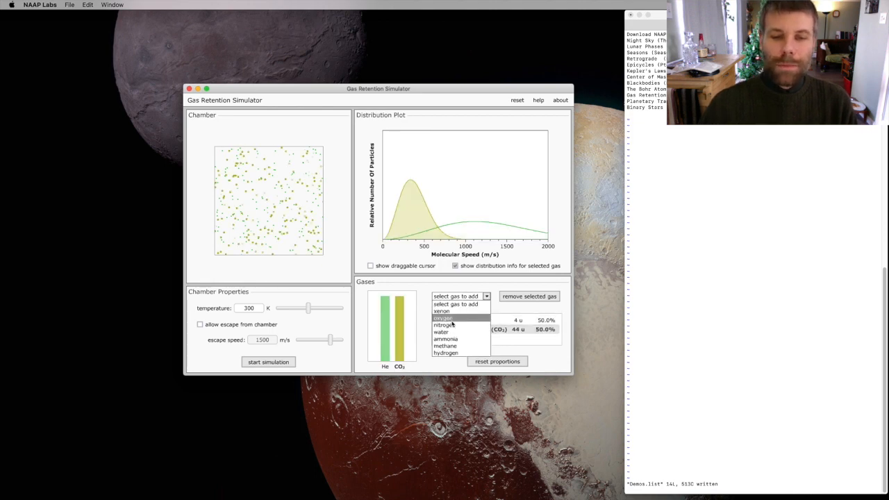
pyautogui.click(443, 318)
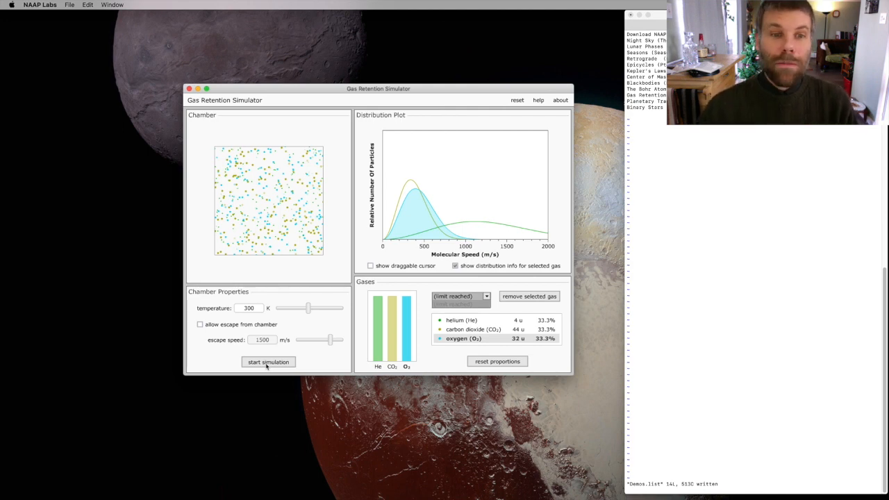
pyautogui.click(268, 362)
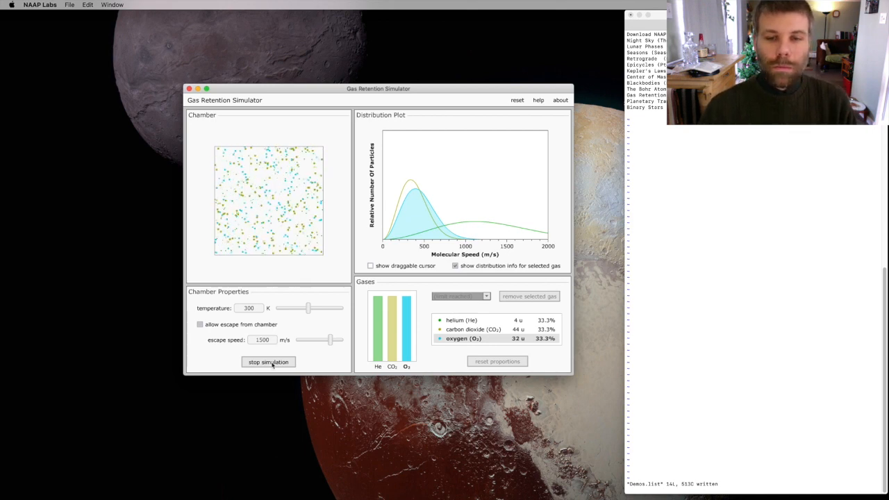
# Step: Remove oxygen, then run and stop the 50/50 helium–carbon dioxide simulation
pyautogui.click(268, 362)
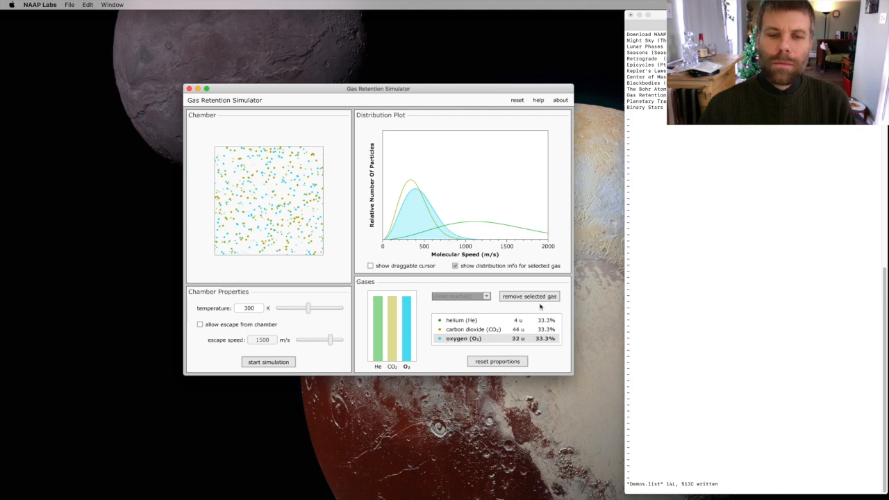
pyautogui.click(529, 296)
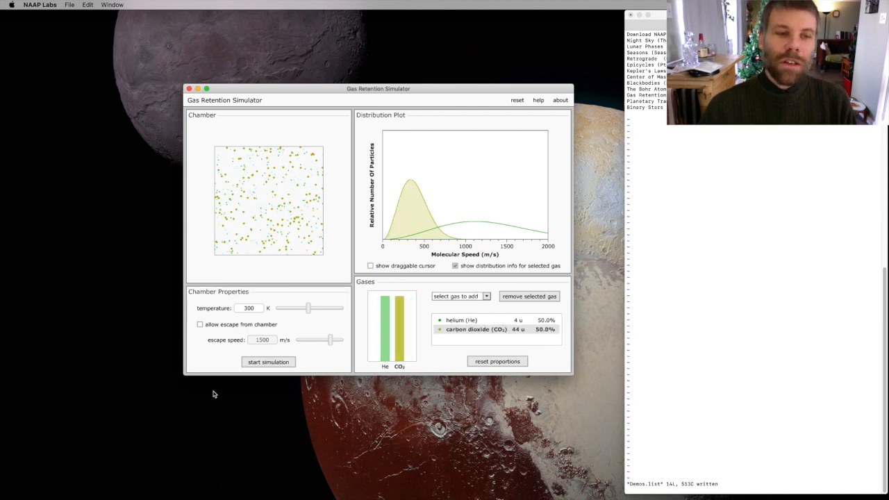
pyautogui.click(268, 362)
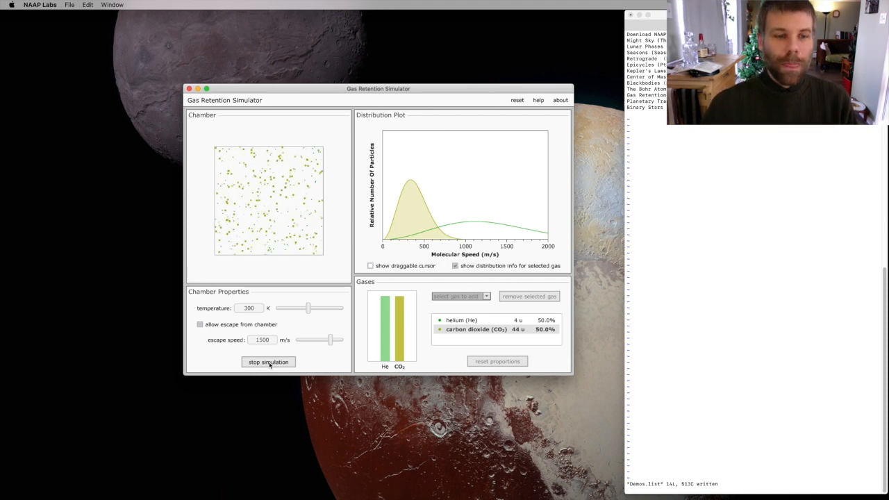
pyautogui.click(268, 362)
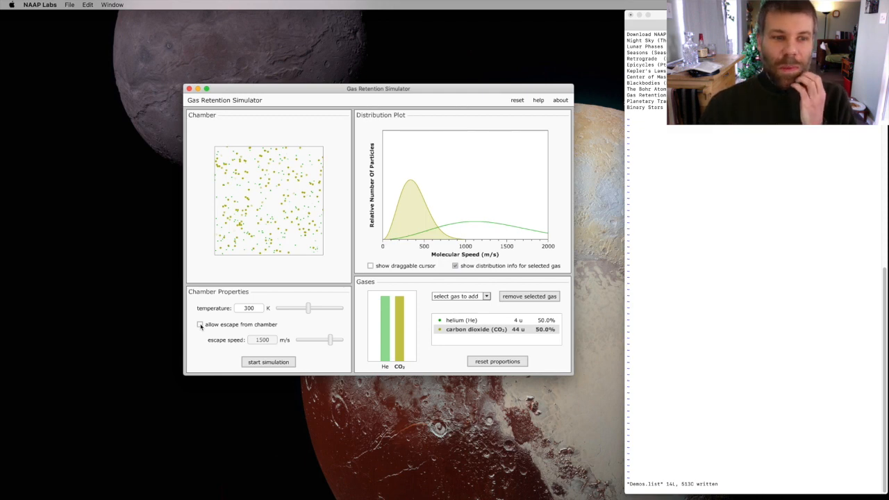
# Step: Tick 'allow escape from chamber' to show the 1500 m/s escape line
pyautogui.click(200, 325)
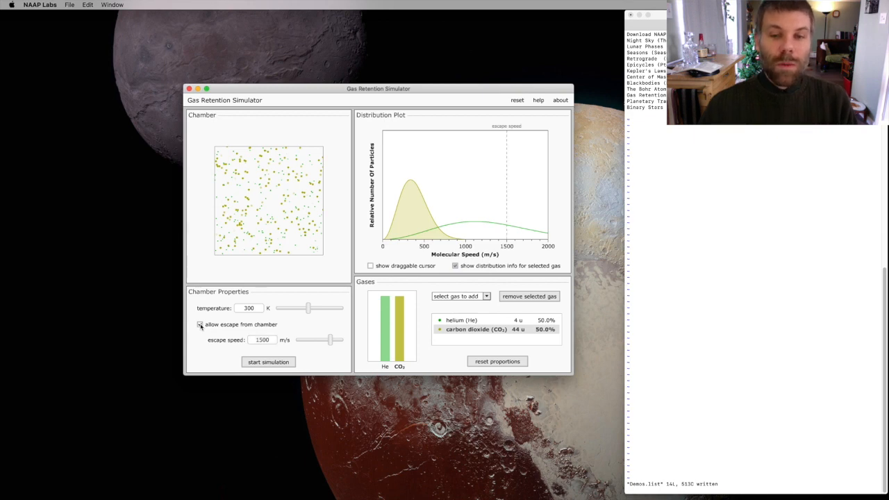
pyautogui.click(200, 325)
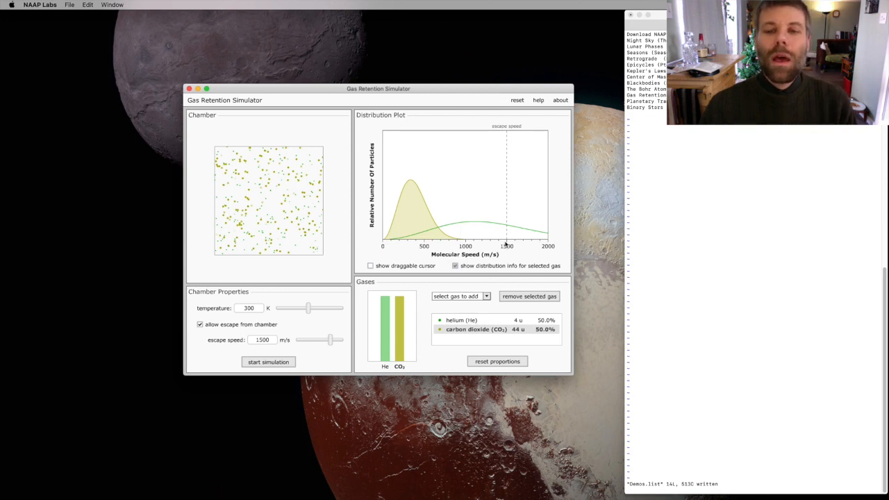
pyautogui.moveTo(467, 233)
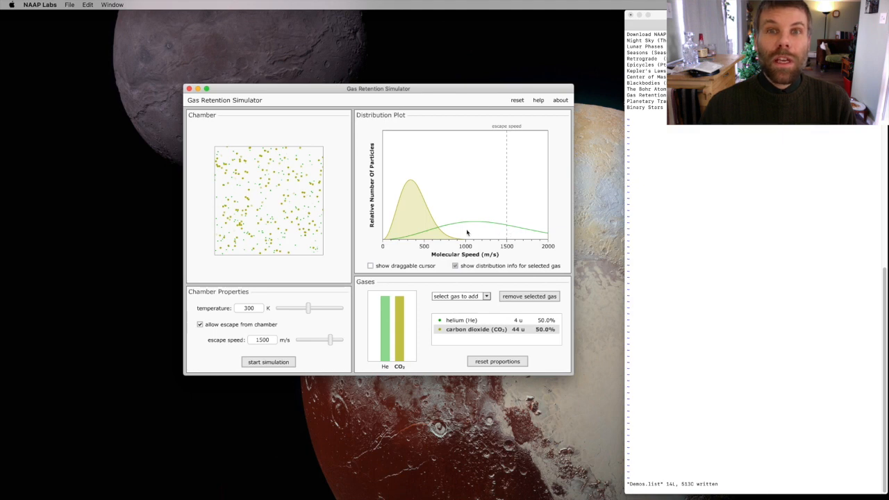
pyautogui.moveTo(510, 230)
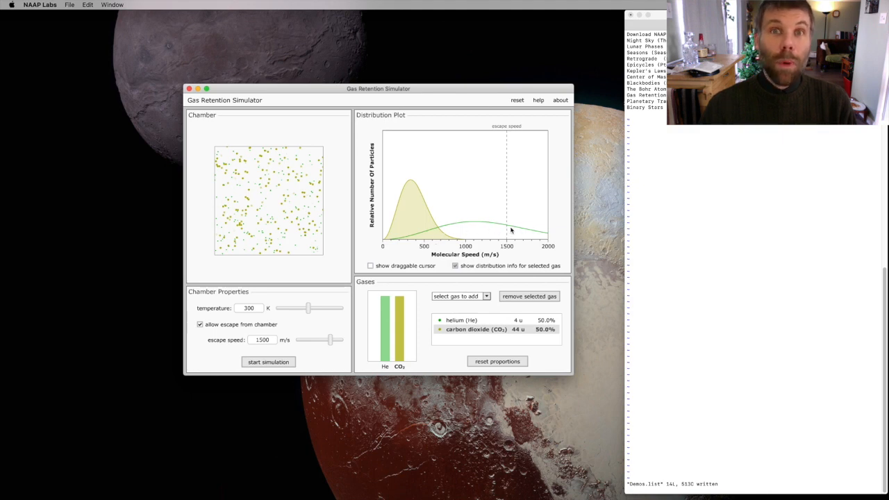
pyautogui.moveTo(512, 234)
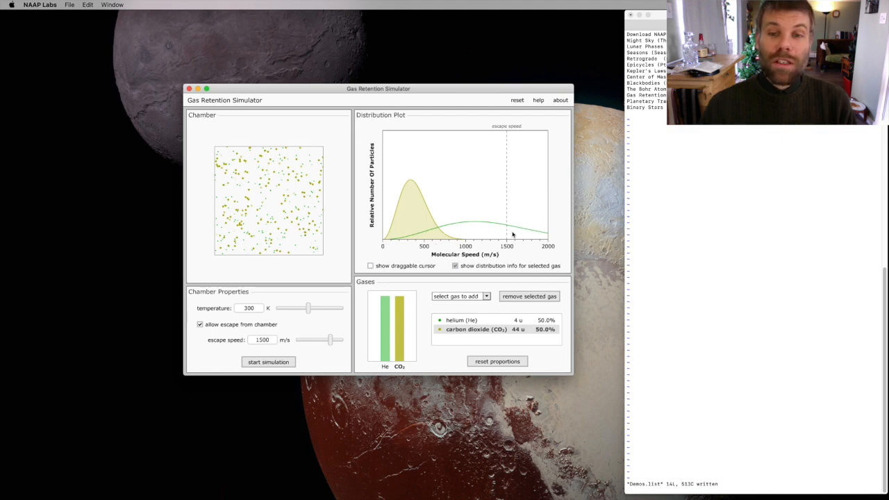
pyautogui.moveTo(525, 225)
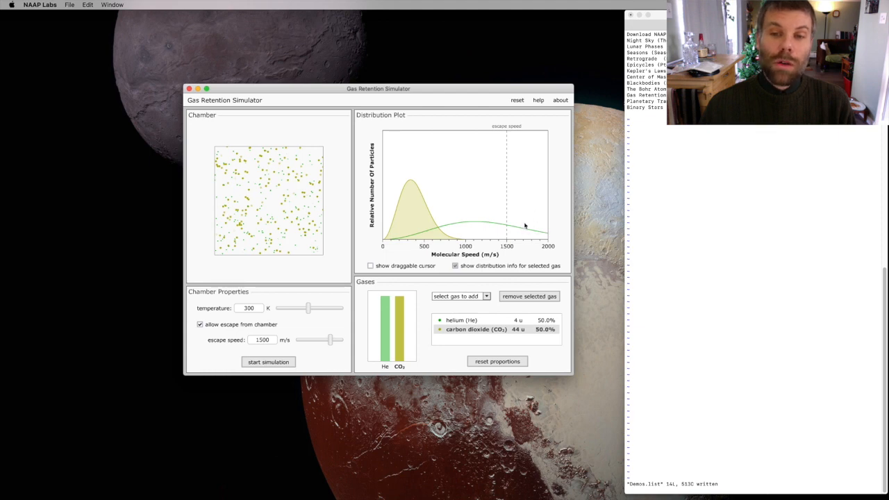
pyautogui.moveTo(521, 230)
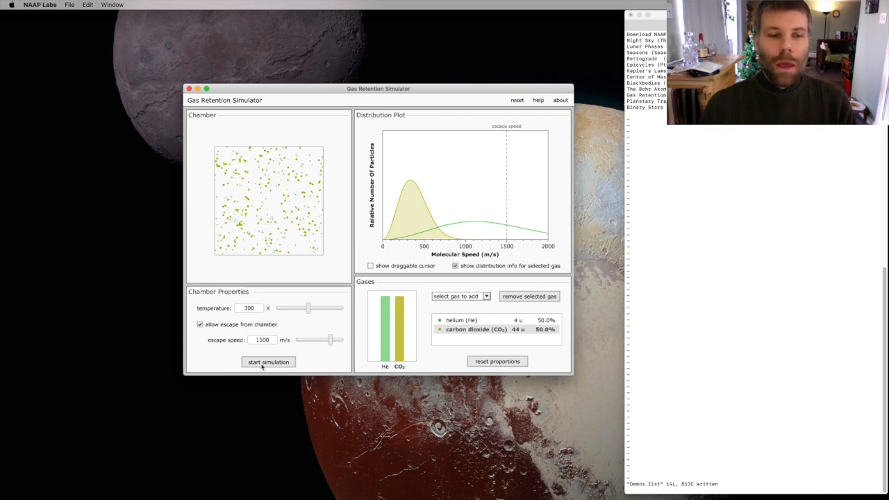
# Step: Run with escape until helium drops to 0.1%, then reset proportions
pyautogui.click(268, 362)
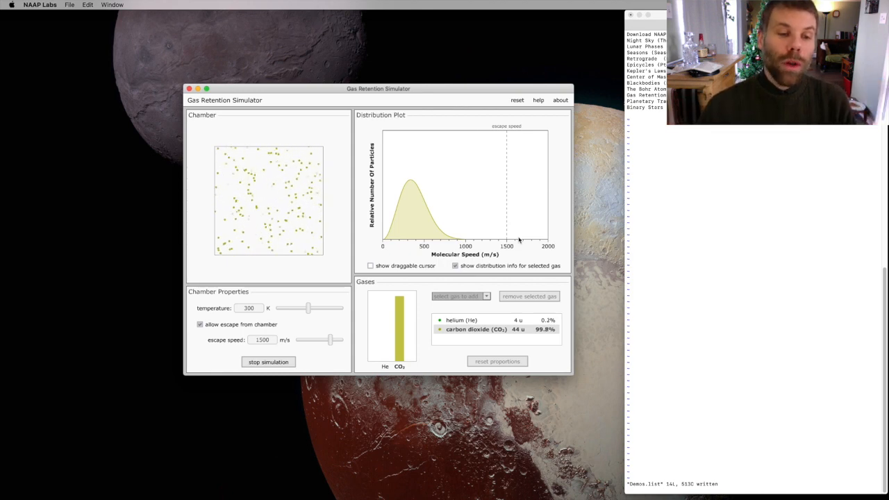
pyautogui.click(269, 362)
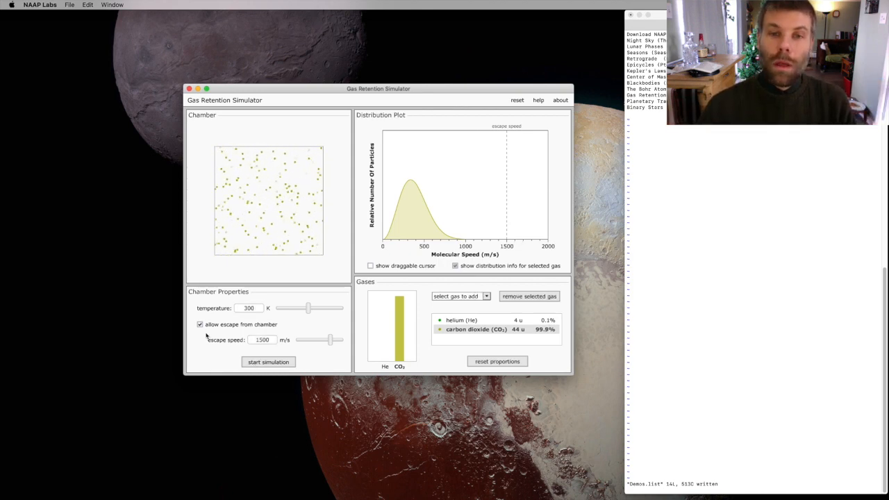
pyautogui.click(497, 361)
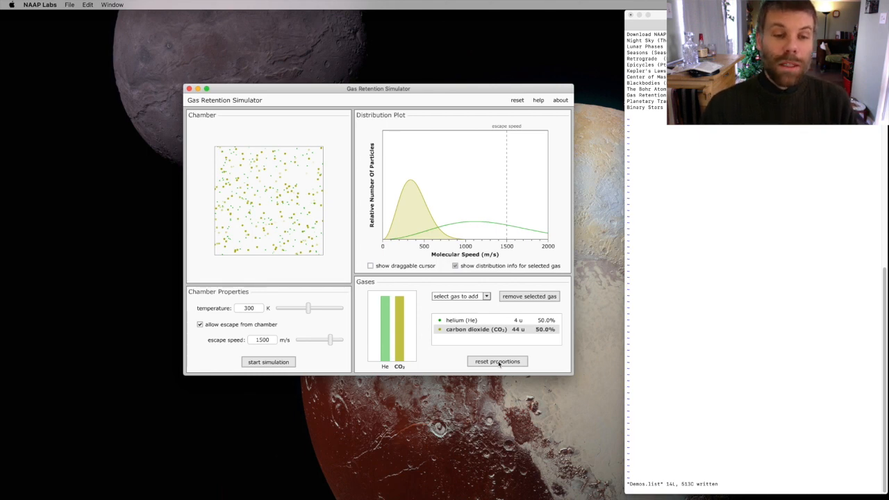
pyautogui.moveTo(312, 323)
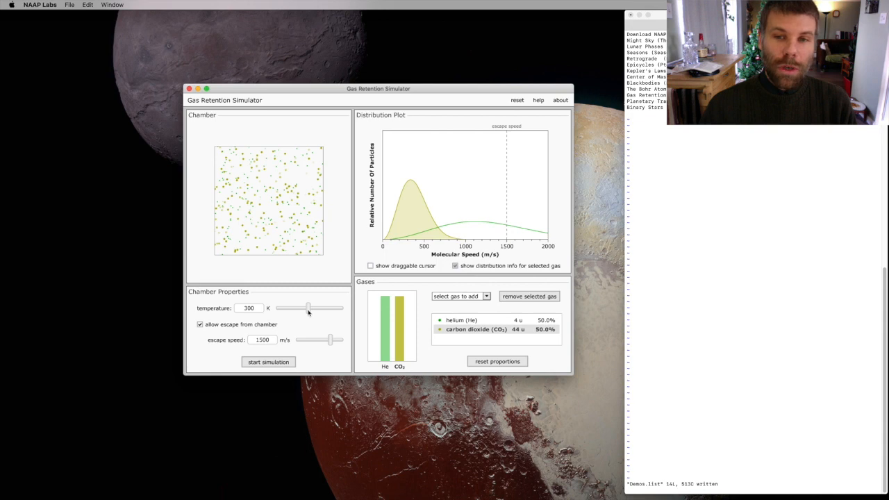
# Step: Lower the chamber temperature to 100 K and raise the escape speed to 1900 m/s
pyautogui.moveTo(308, 308); pyautogui.dragTo(283, 309)
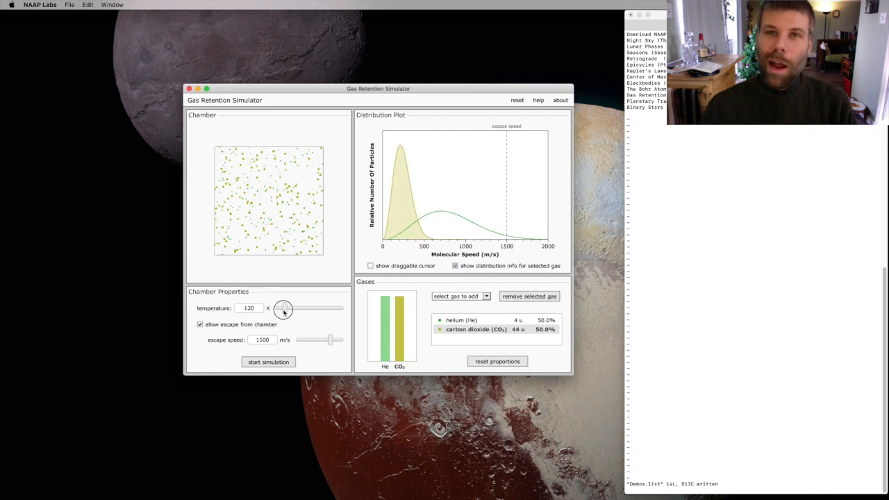
pyautogui.moveTo(283, 309); pyautogui.dragTo(277, 309)
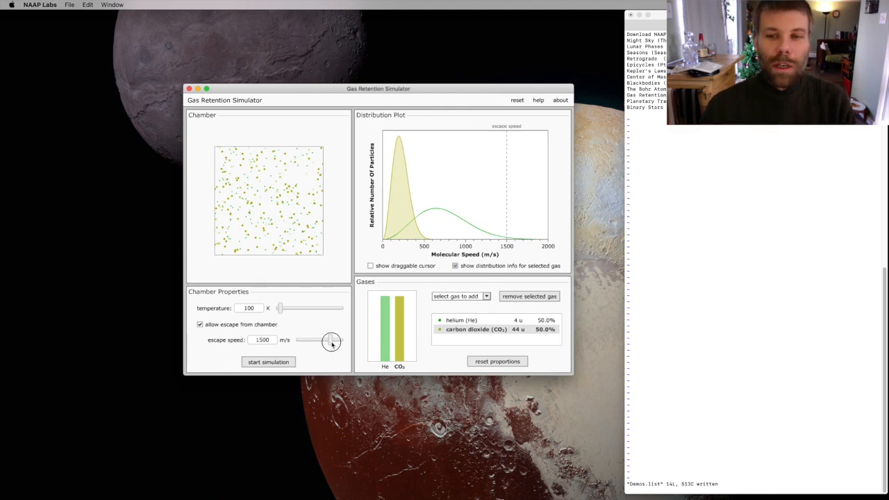
pyautogui.moveTo(330, 340); pyautogui.dragTo(323, 340)
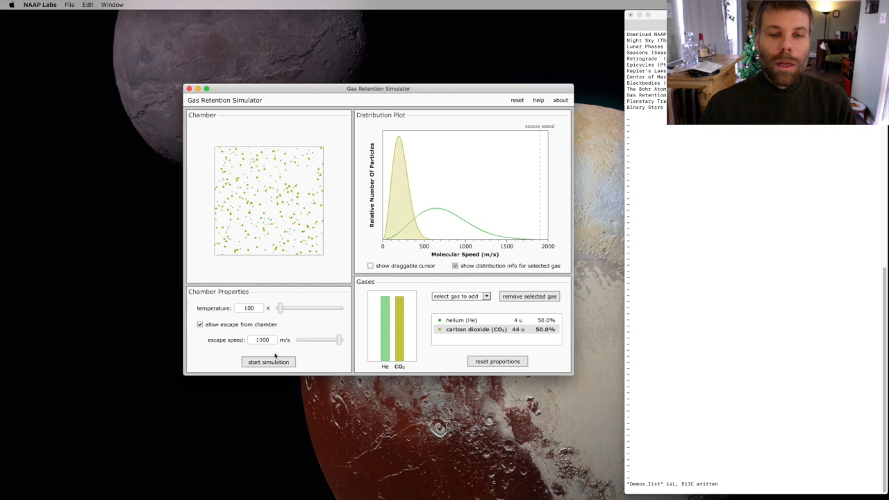
# Step: Run and stop the simulation at 100 K, leaving helium at 49.8% and CO2 at 50.2%
pyautogui.click(268, 362)
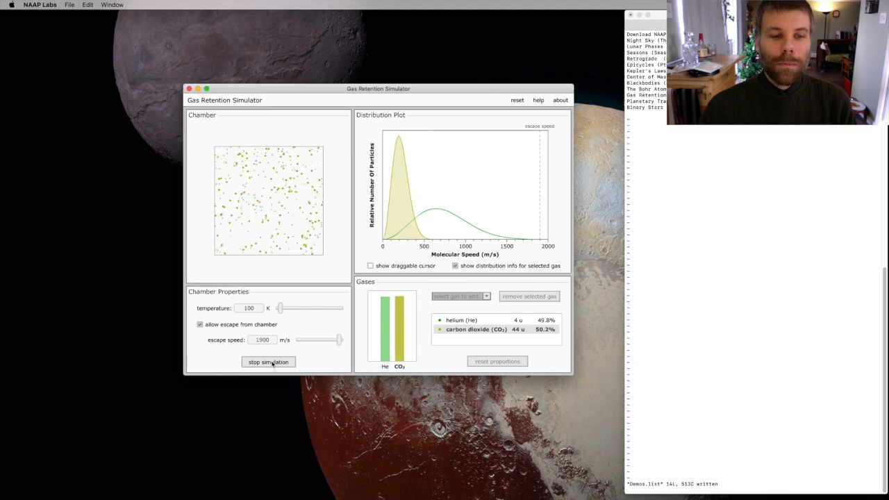
pyautogui.click(268, 362)
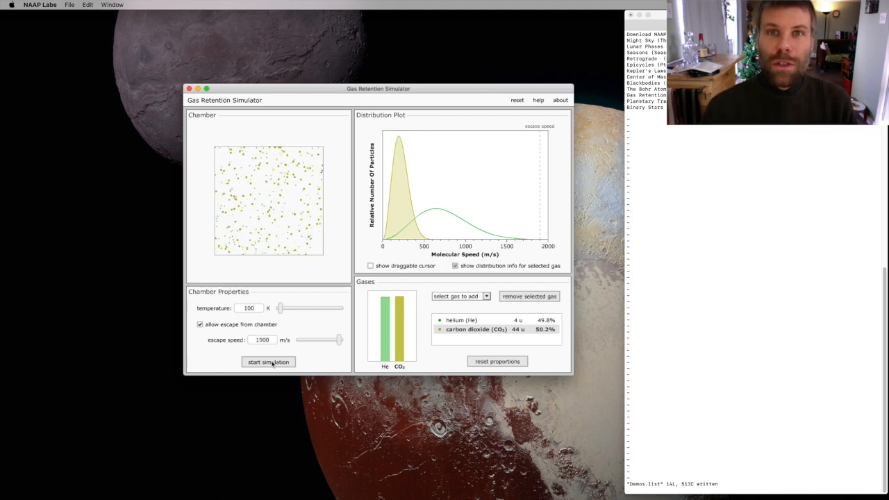
pyautogui.click(269, 361)
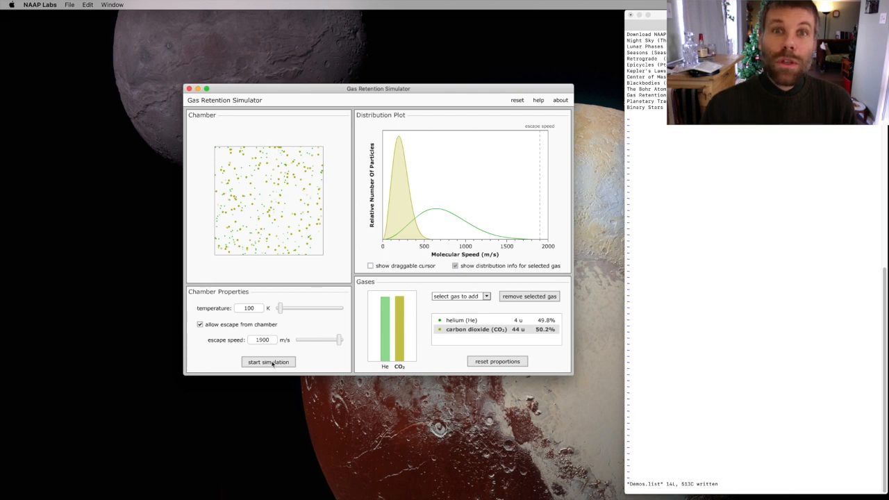